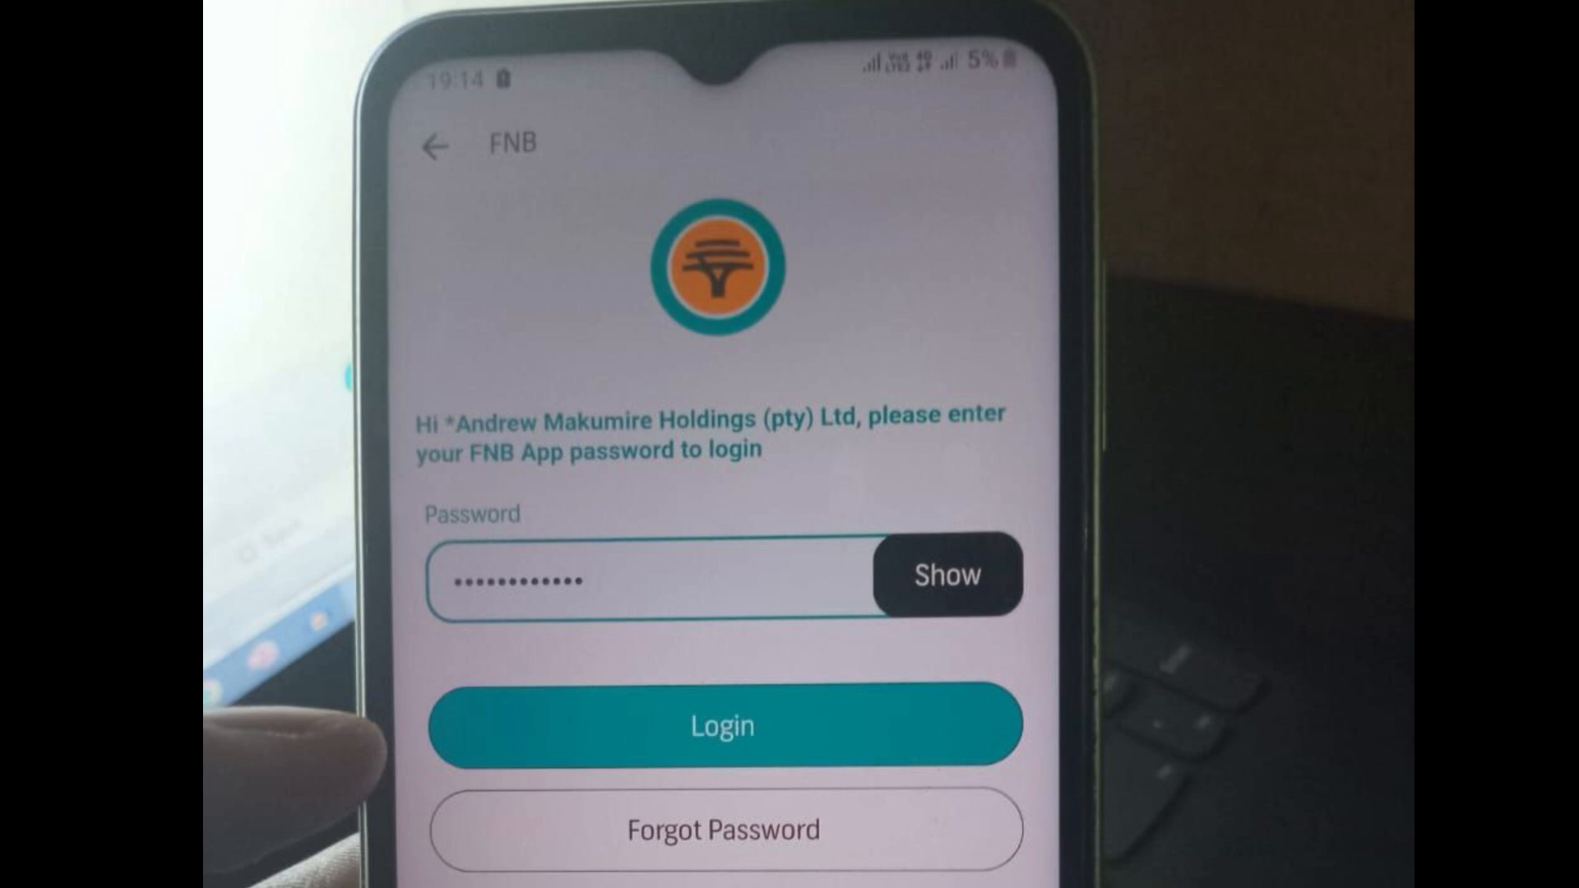
Step: Log in to the FNB App and go to Cards to see the Gold Business Debit card
click(721, 724)
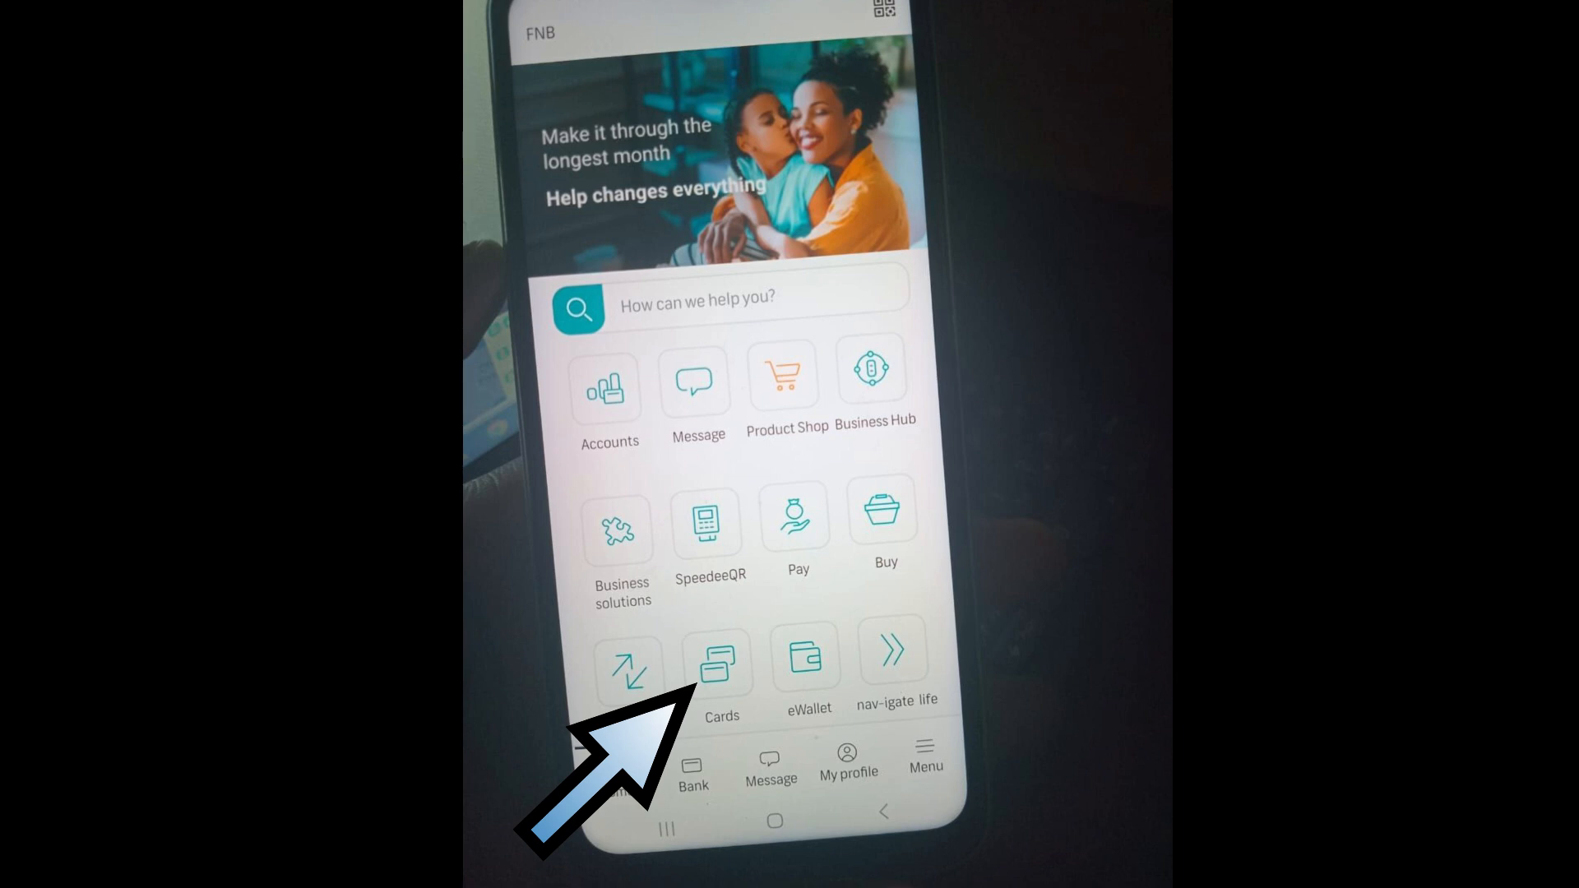
click(718, 668)
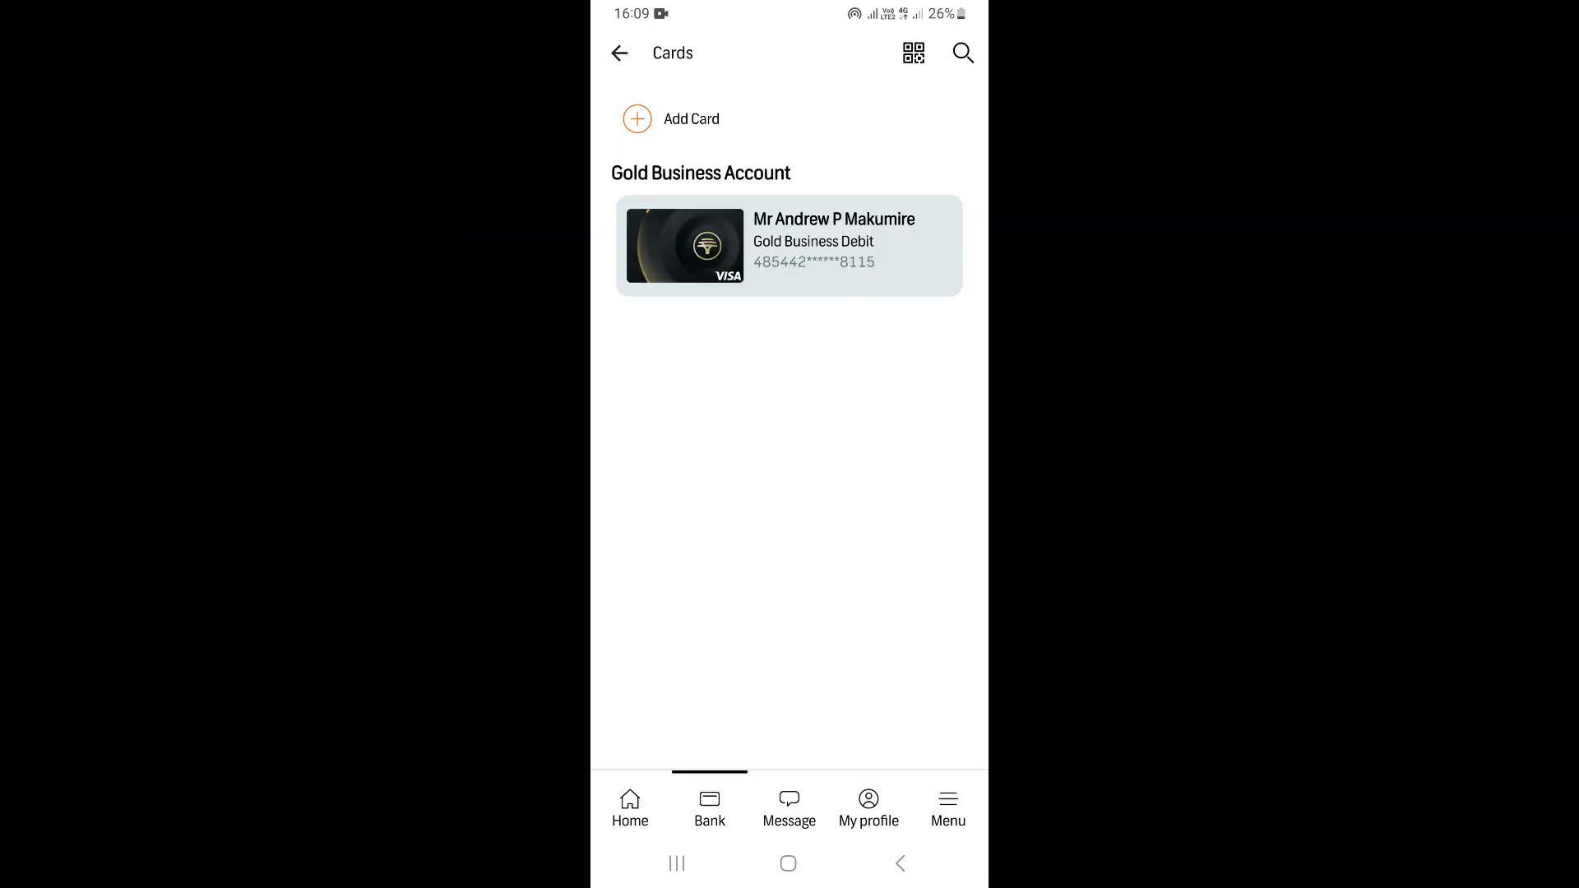
Step: Open the Gold Business Debit card's options and view its spending limits
click(788, 245)
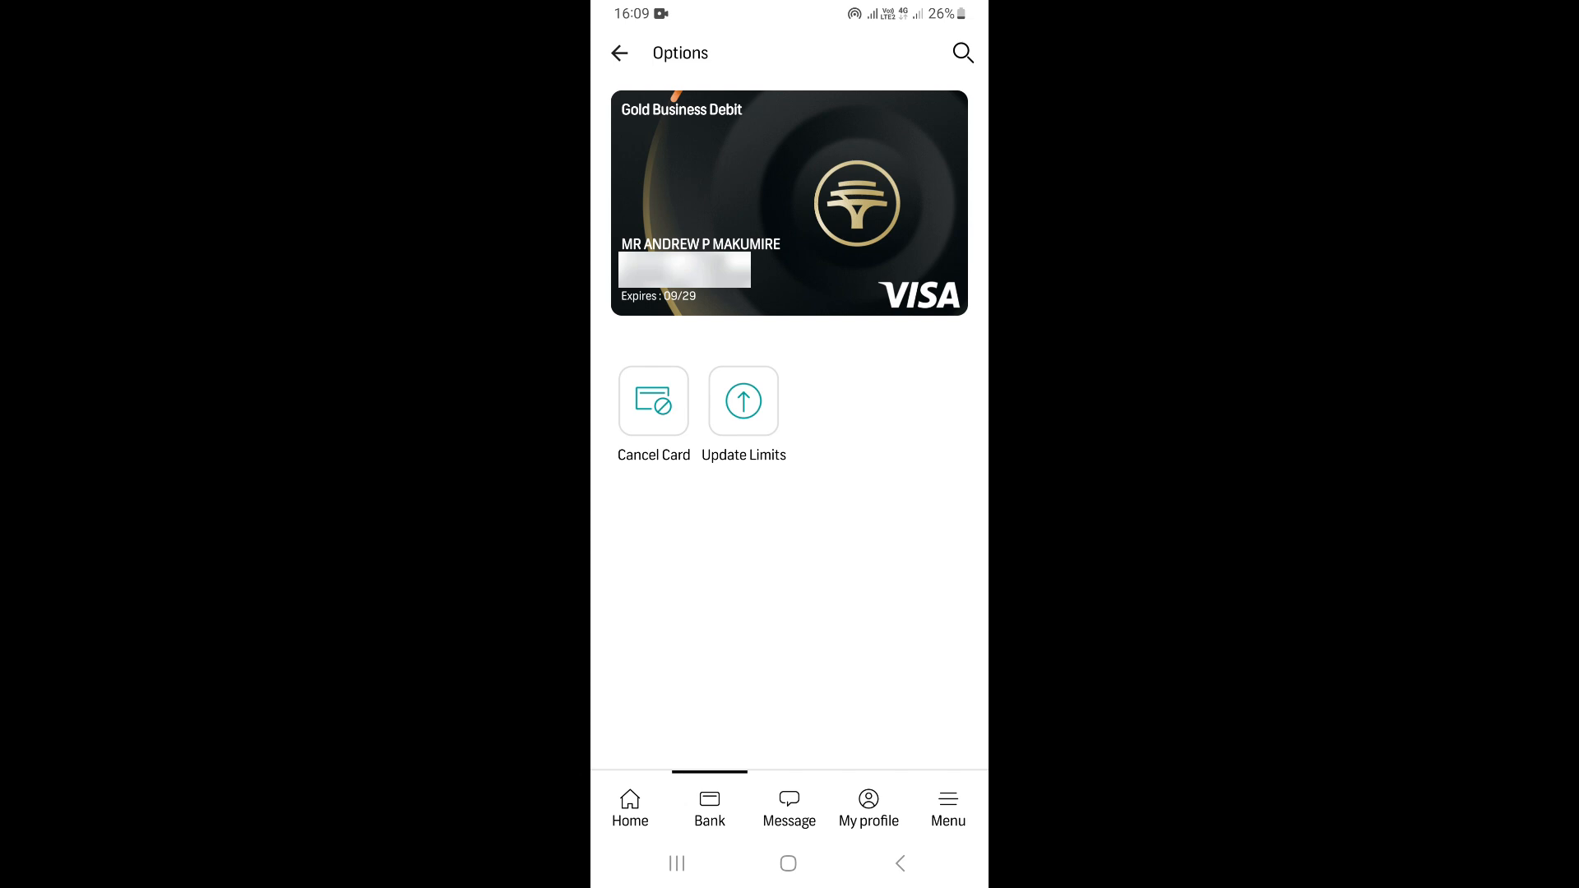
click(743, 401)
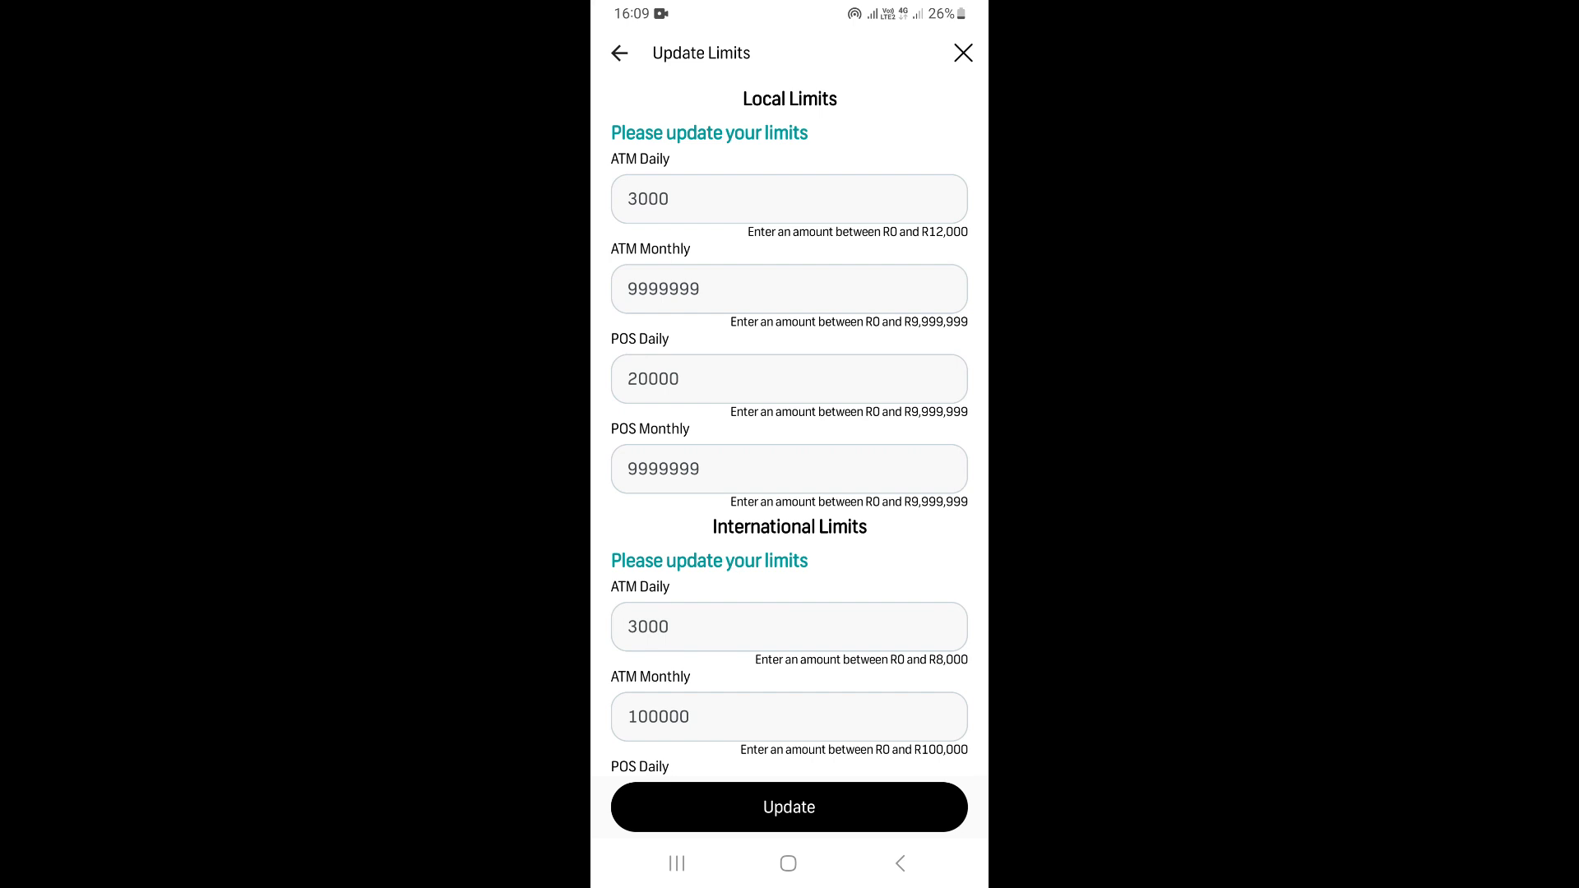
Step: Edit the local POS Daily limit field, then the local ATM Daily limit field
click(789, 378)
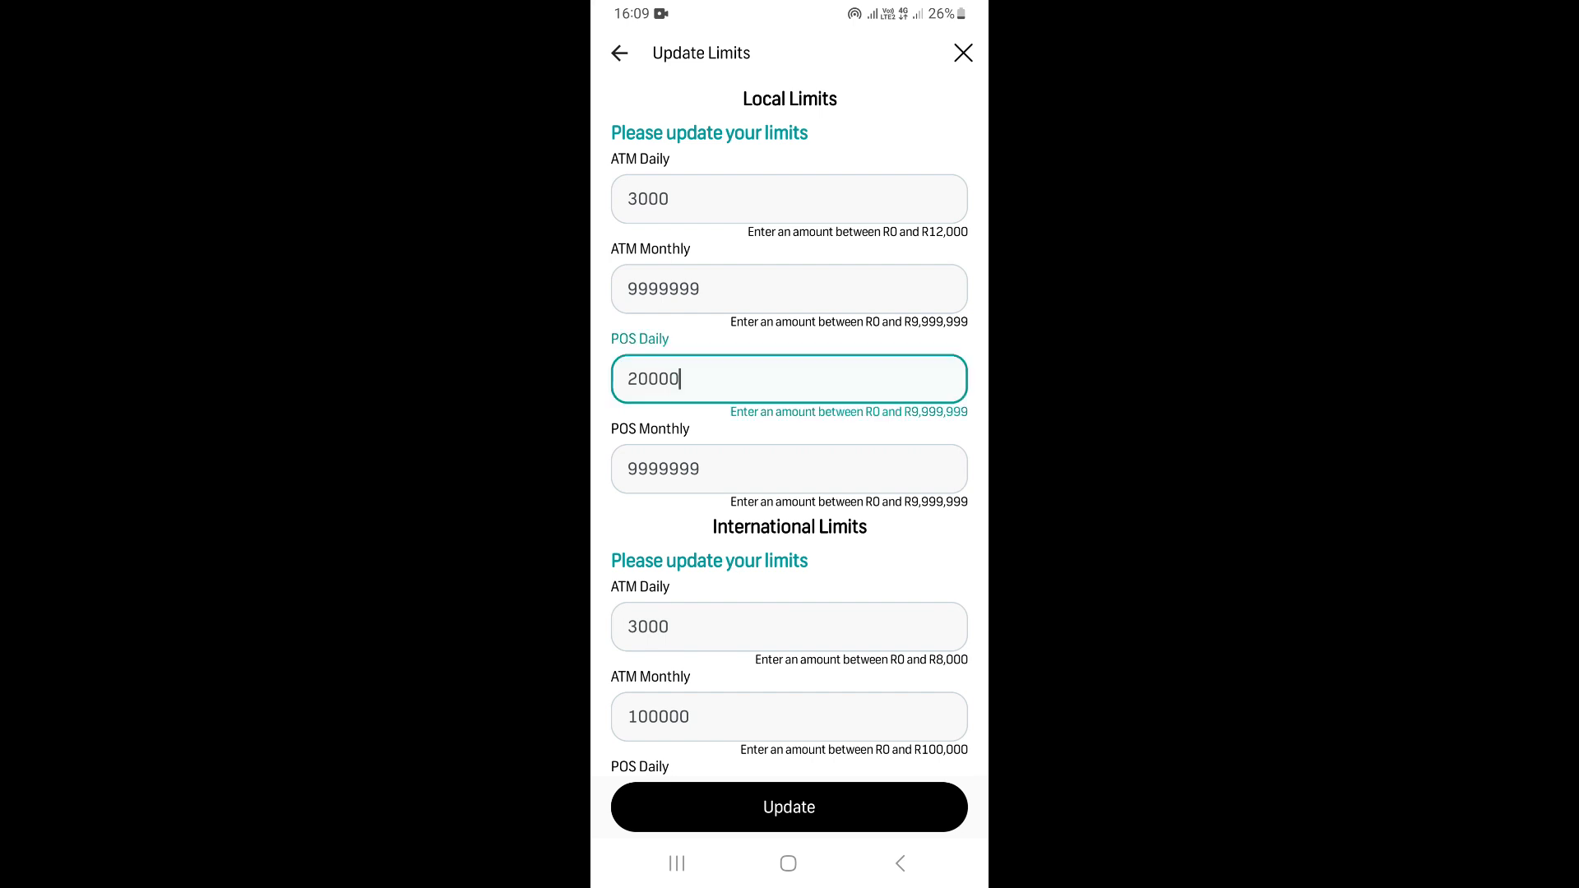
click(789, 379)
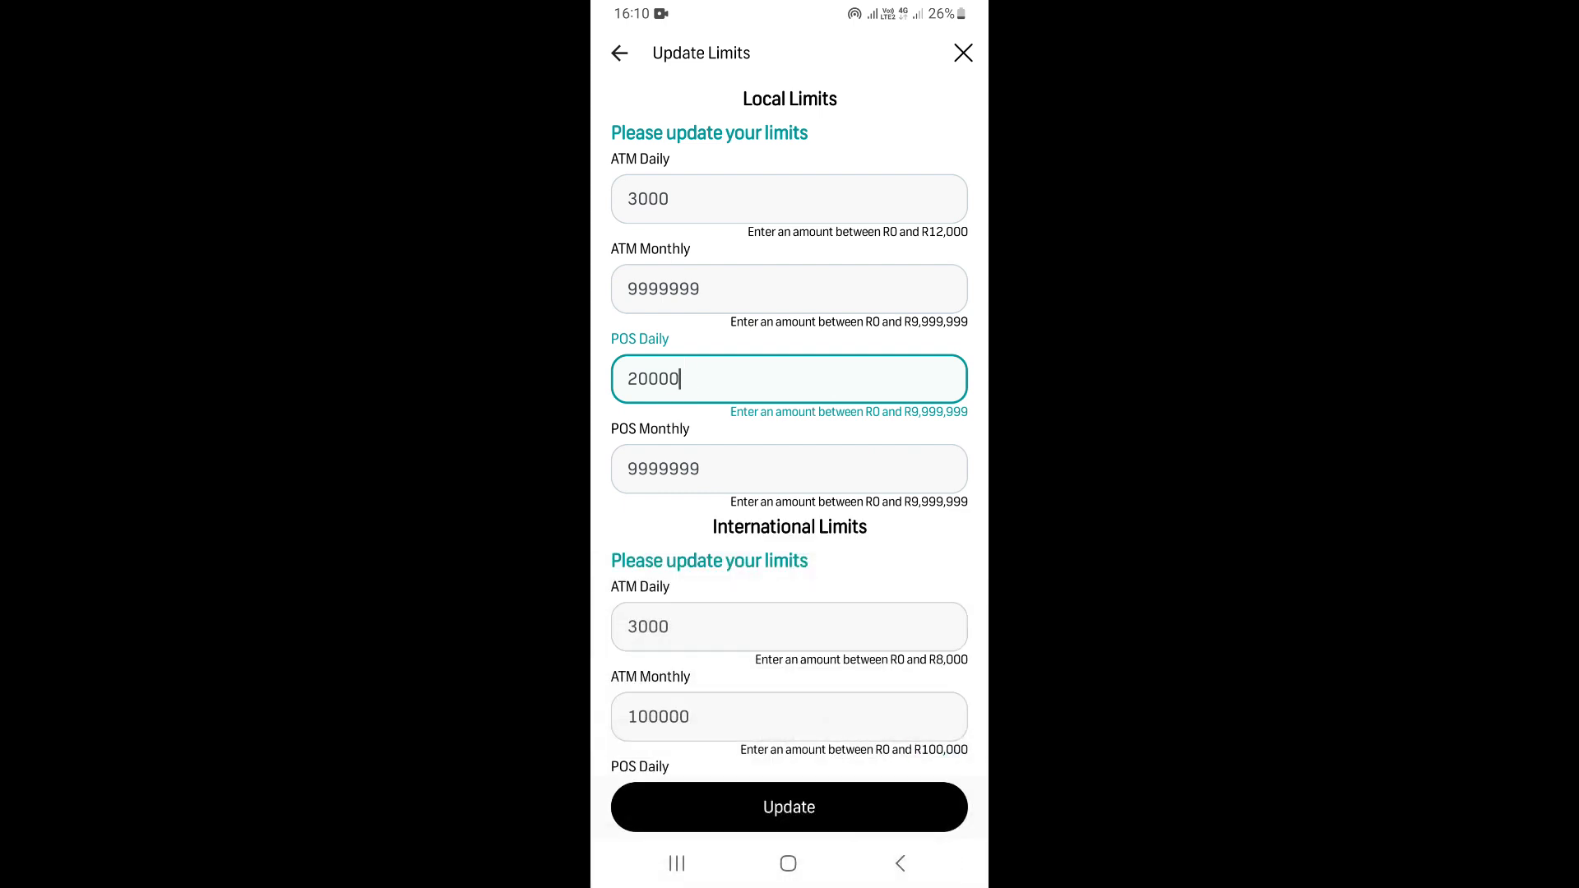
click(789, 198)
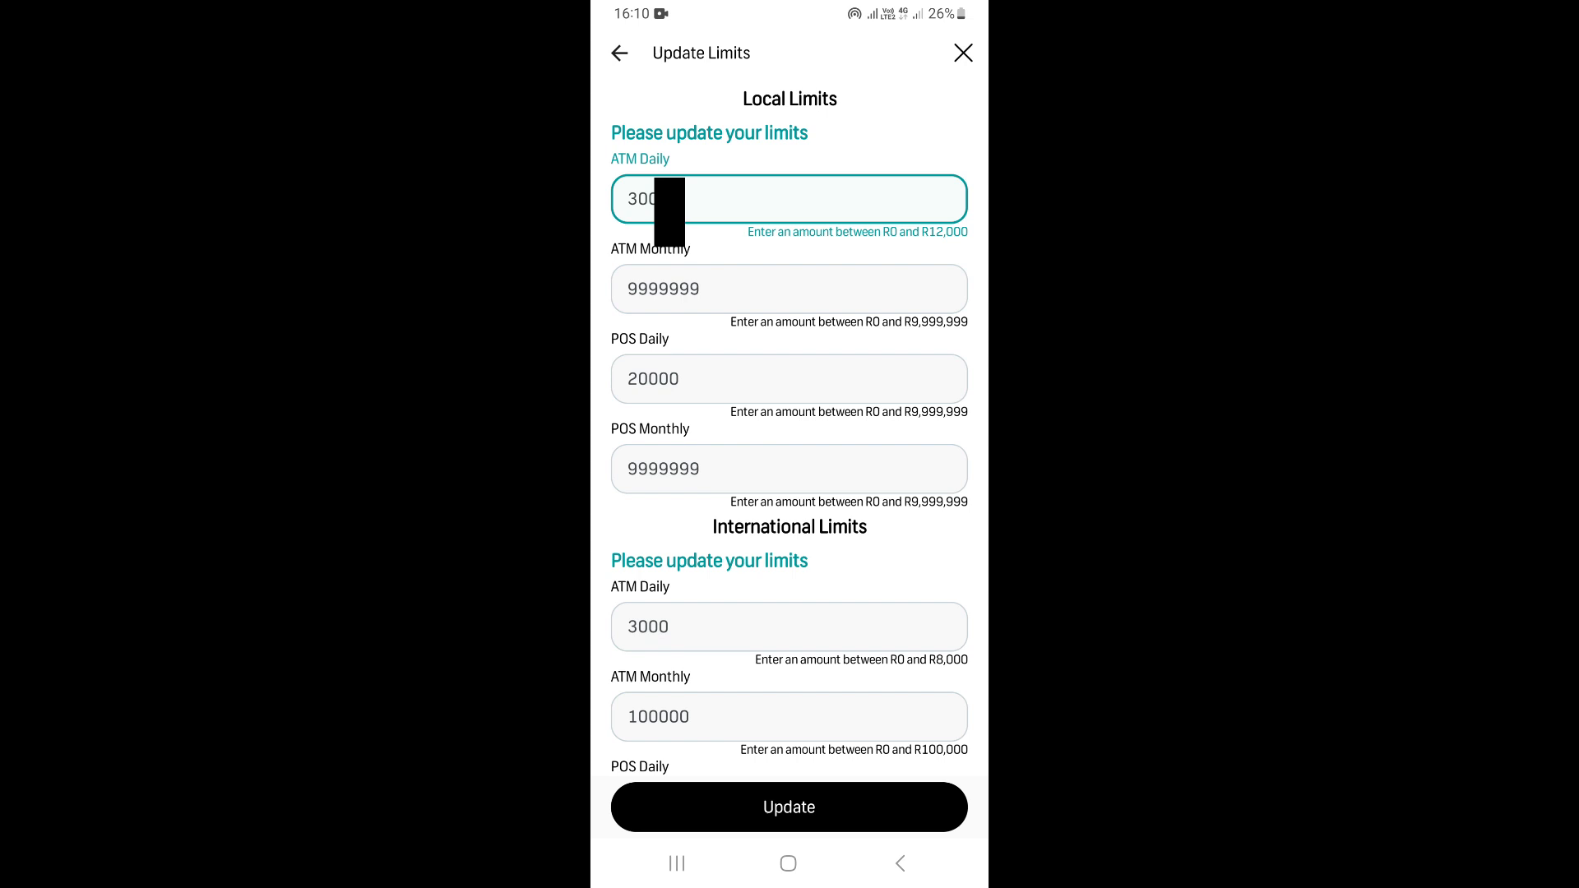